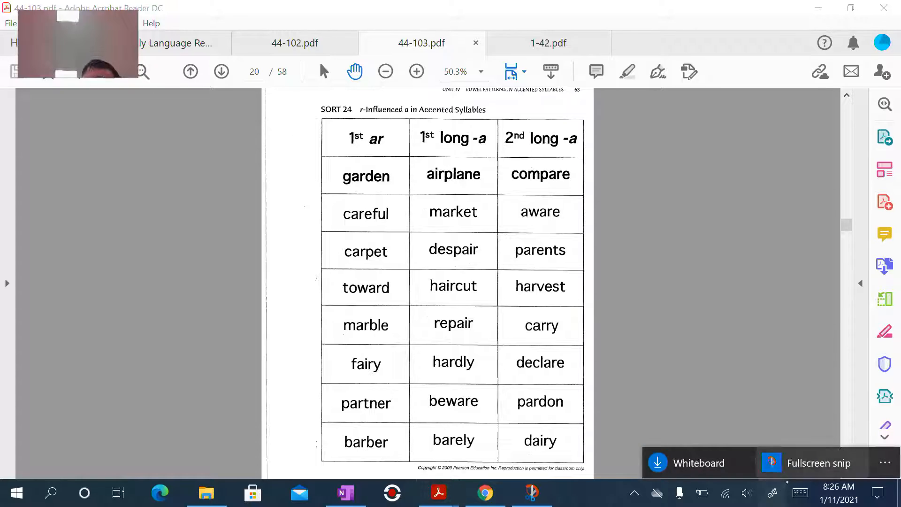
- Open the full-screen snip of the Sort 24 word table in Snip & Sketch
click(531, 493)
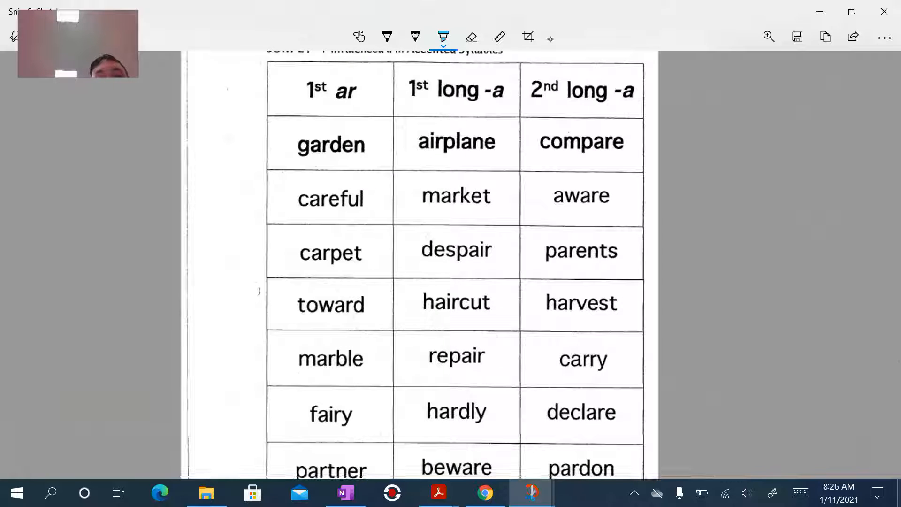
- Tick the top-right corner of each word cell with the light-blue ballpoint pen
drag(368, 133, 382, 118)
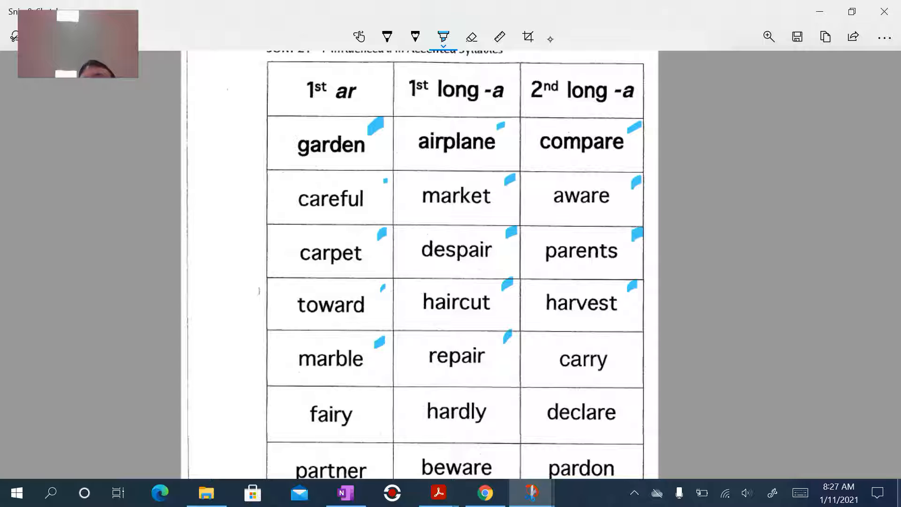
scroll(down, 3)
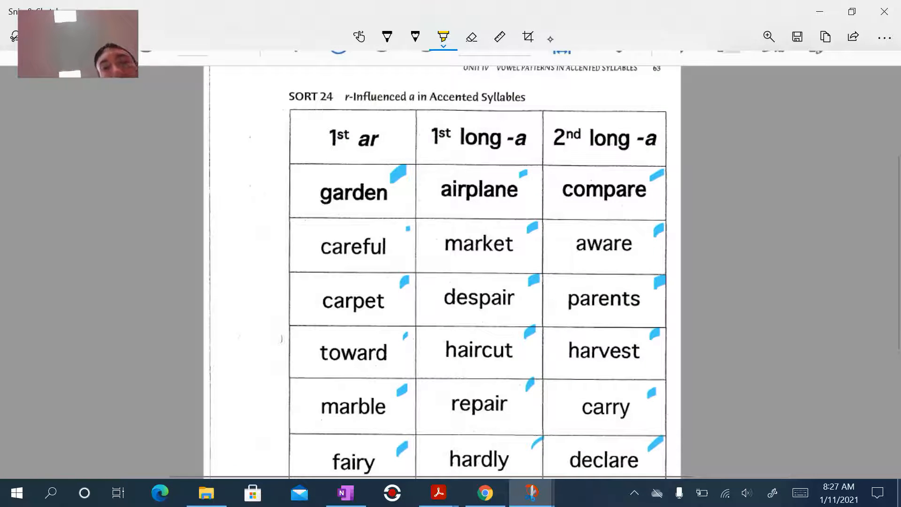
- Highlight the headings: 1st ar yellow, 1st long -a green, 2nd long -a pink
drag(319, 138, 388, 138)
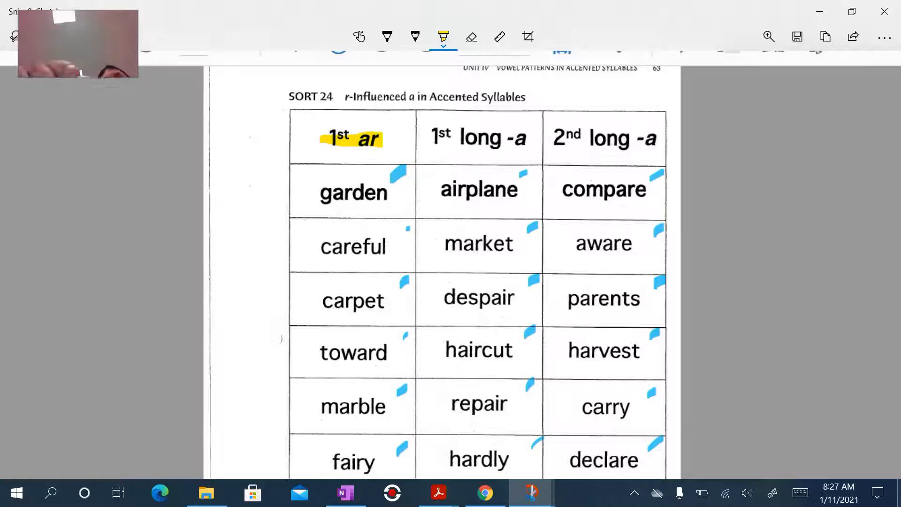
click(443, 36)
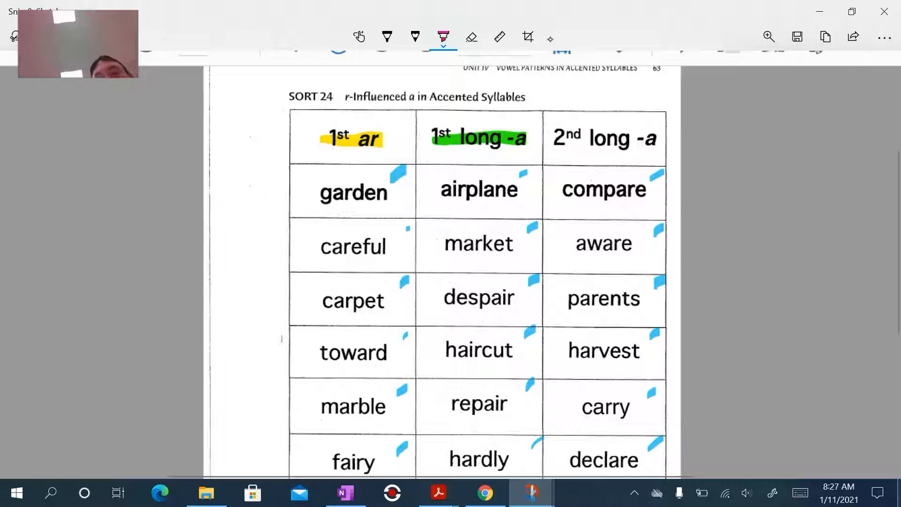
drag(550, 138, 658, 138)
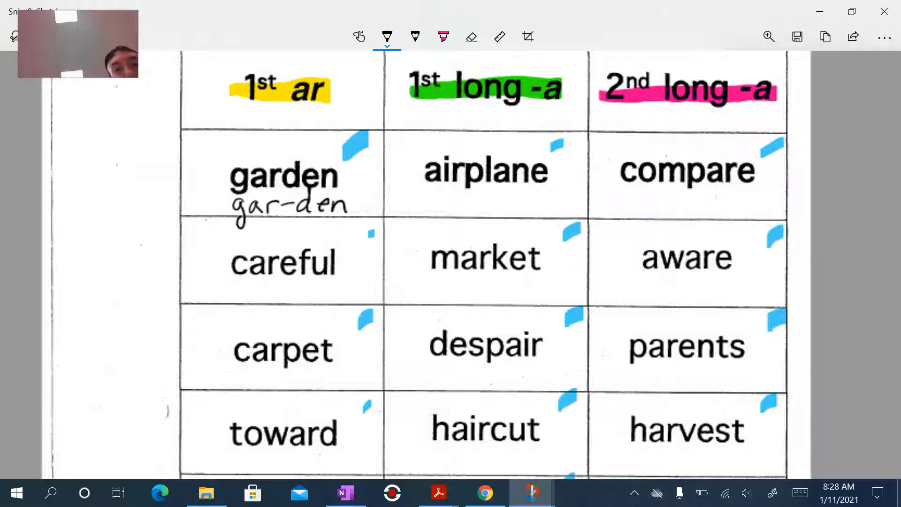
- Highlight garden in yellow and write air-plāne beneath airplane
click(443, 37)
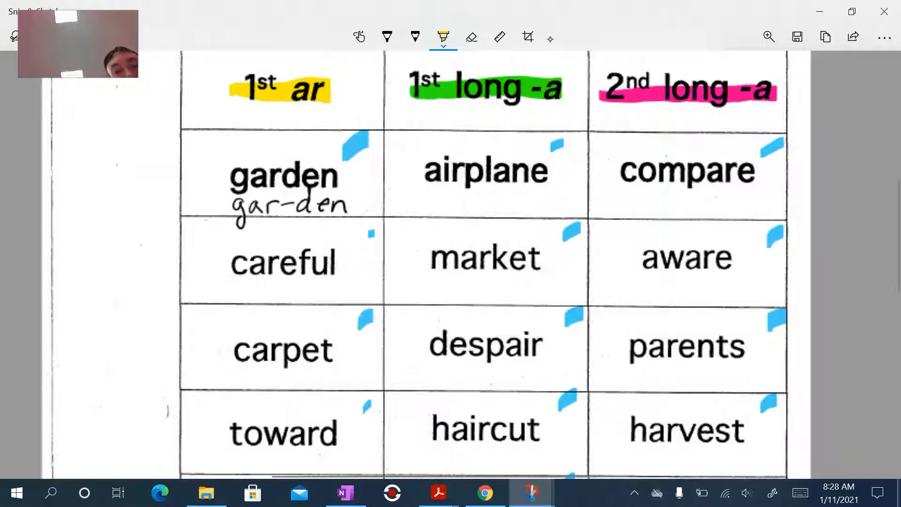
click(386, 37)
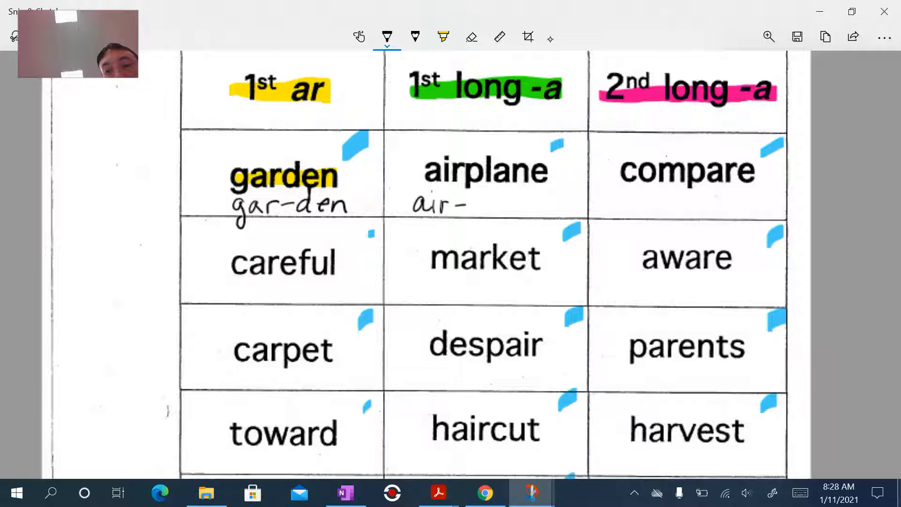
drag(471, 206, 506, 206)
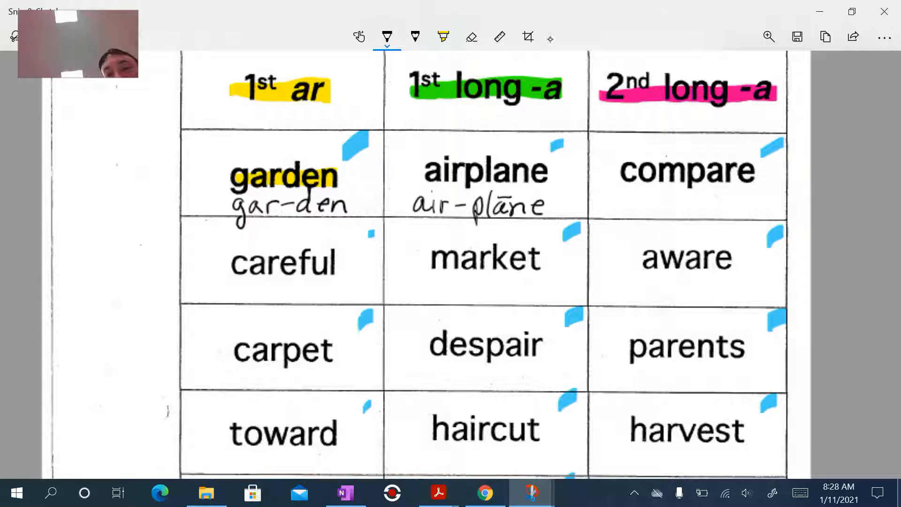
- Highlight airplane and compare in pink with com-pāre written beneath
click(443, 36)
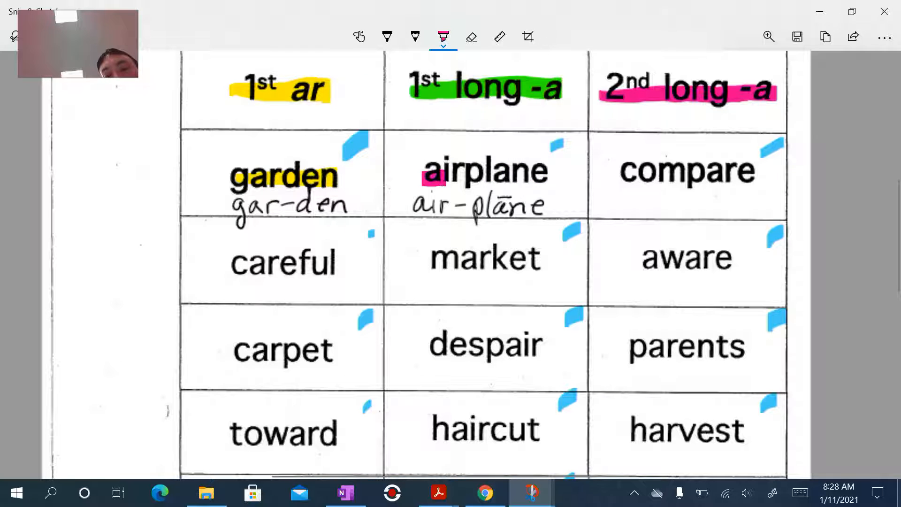
drag(425, 173, 555, 173)
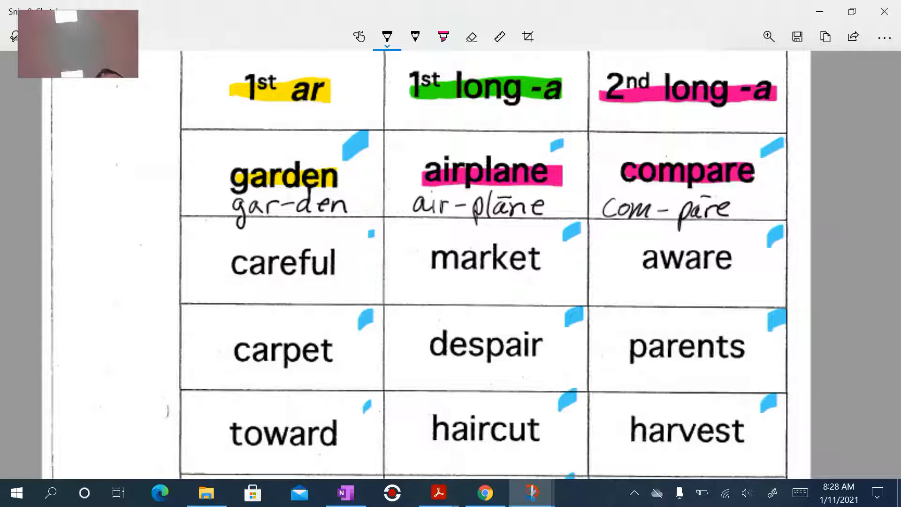
- Write cāre-ful under careful and highlight careful in green
scroll(down, 3)
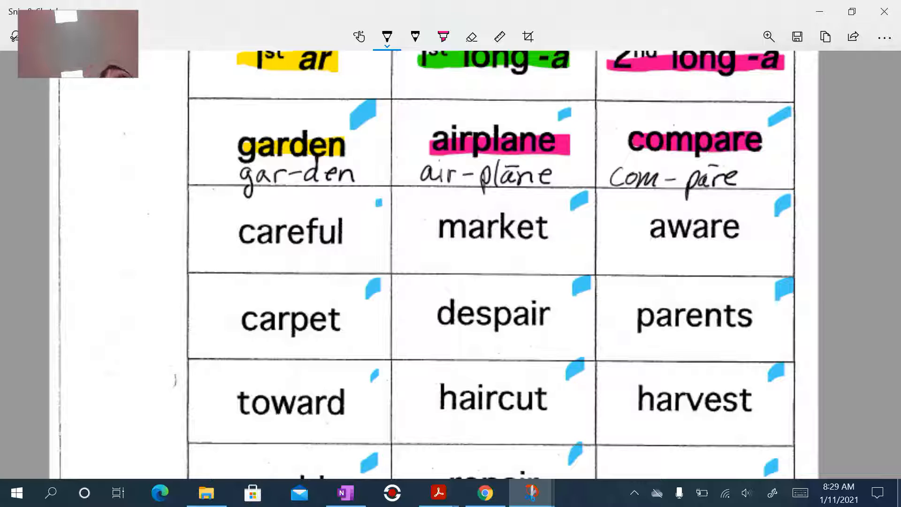
scroll(down, 3)
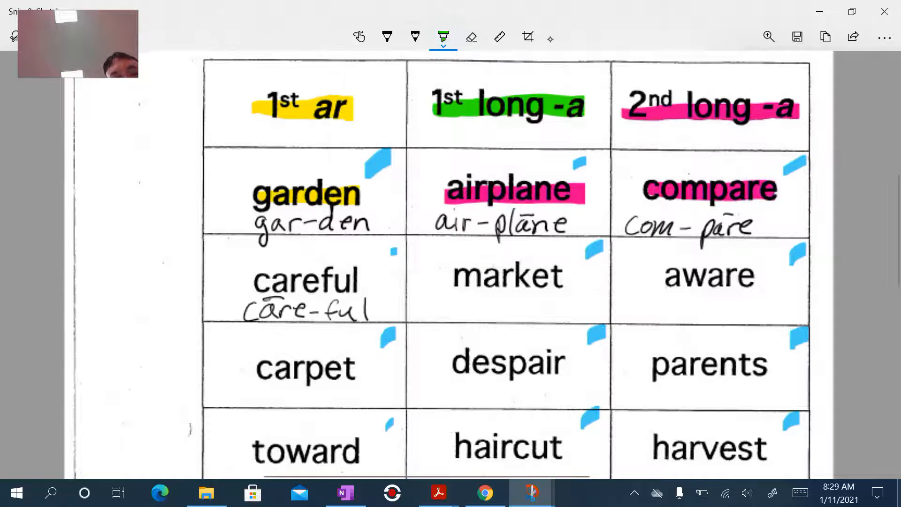
drag(253, 281, 356, 282)
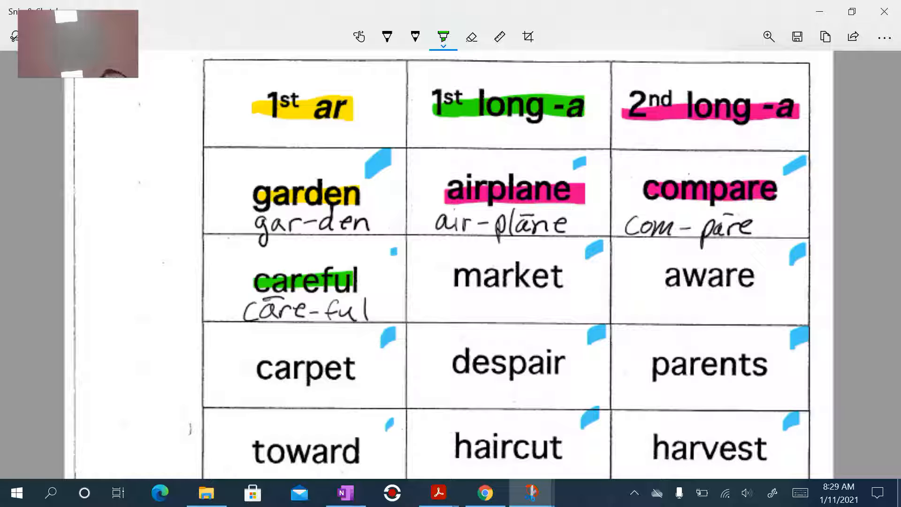
- Write mar-ket under market and highlight market in yellow
click(386, 37)
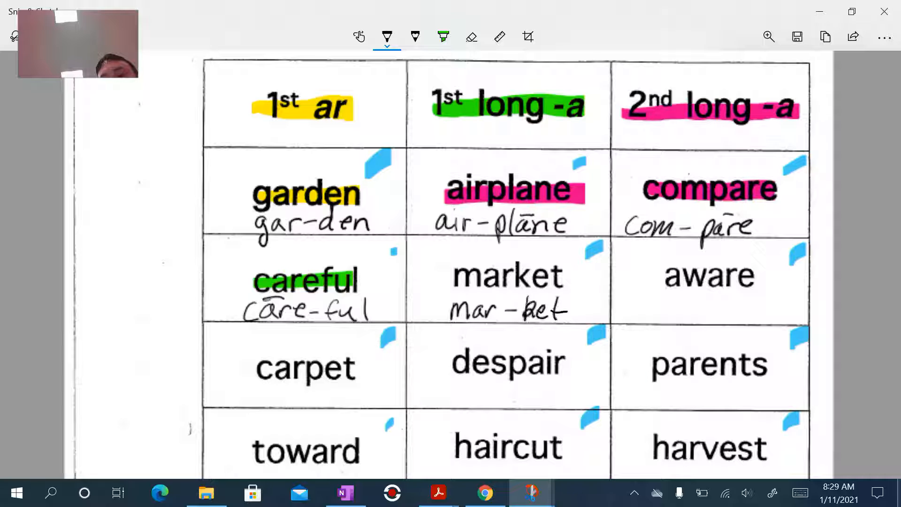
click(443, 36)
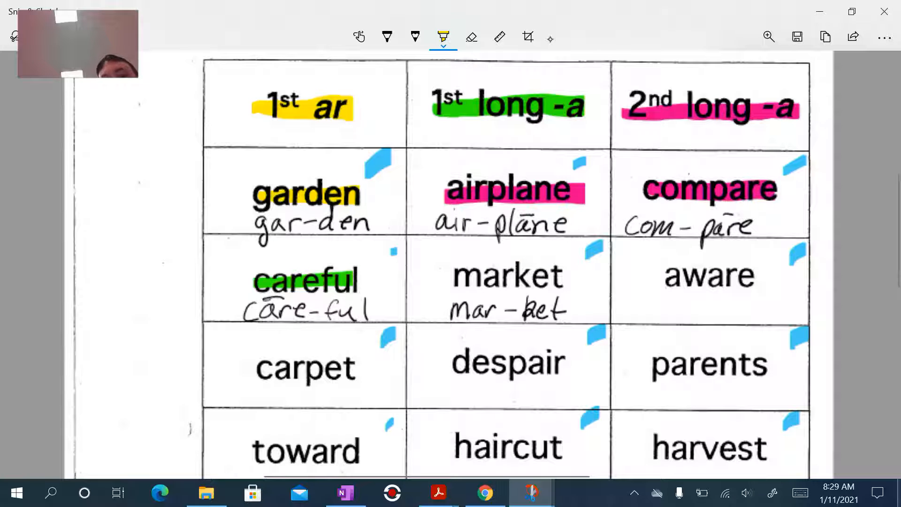
drag(454, 274, 560, 275)
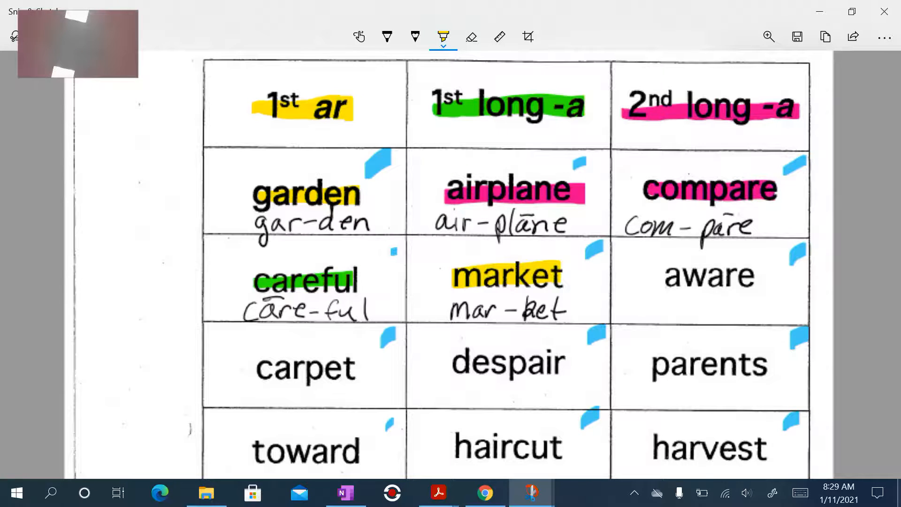
- Draw two vertical pen lines dividing the Monday Sort page into three columns
click(531, 493)
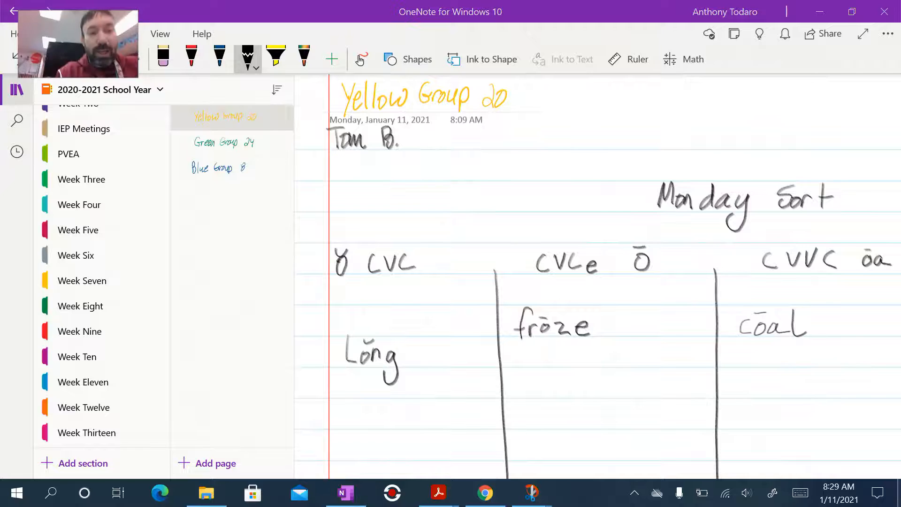
click(224, 141)
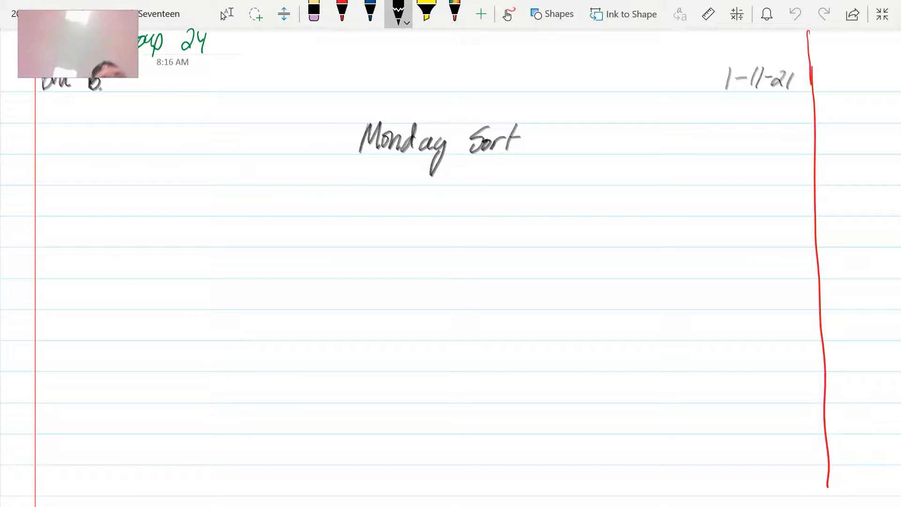
drag(223, 202, 241, 451)
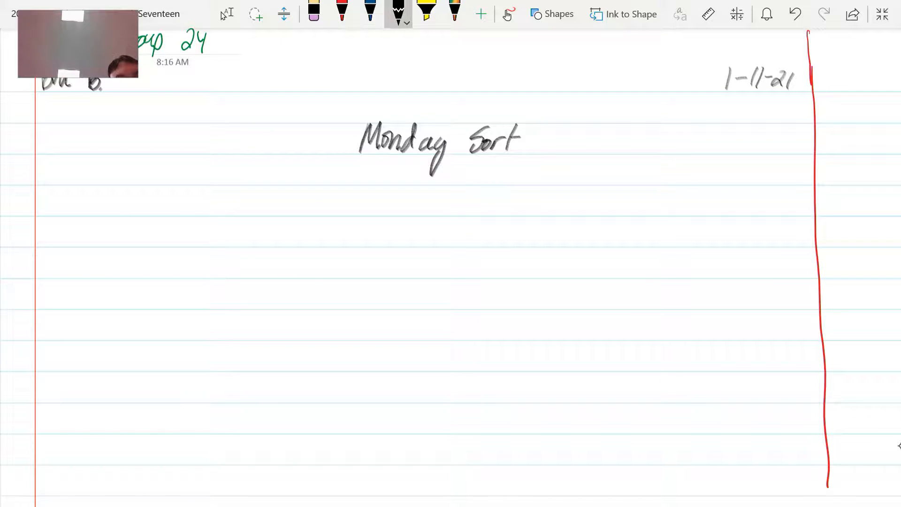
drag(310, 198, 328, 454)
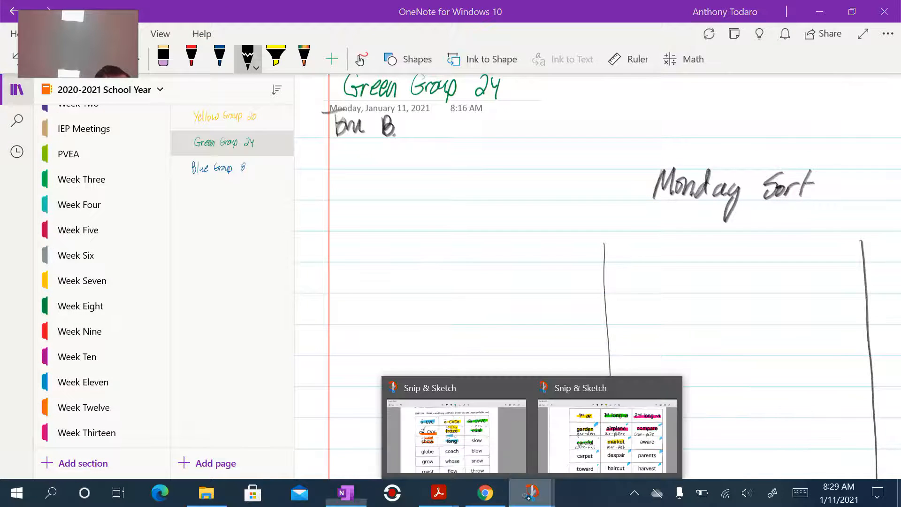
- Handwrite the headings 1st ar, 1st Long ā and 2nd Long ā, checking the snip for reference
click(607, 428)
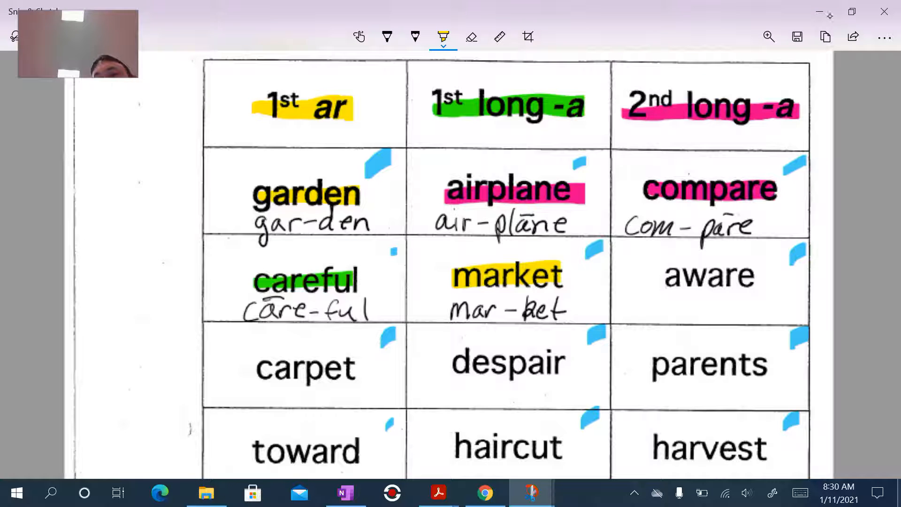
click(346, 493)
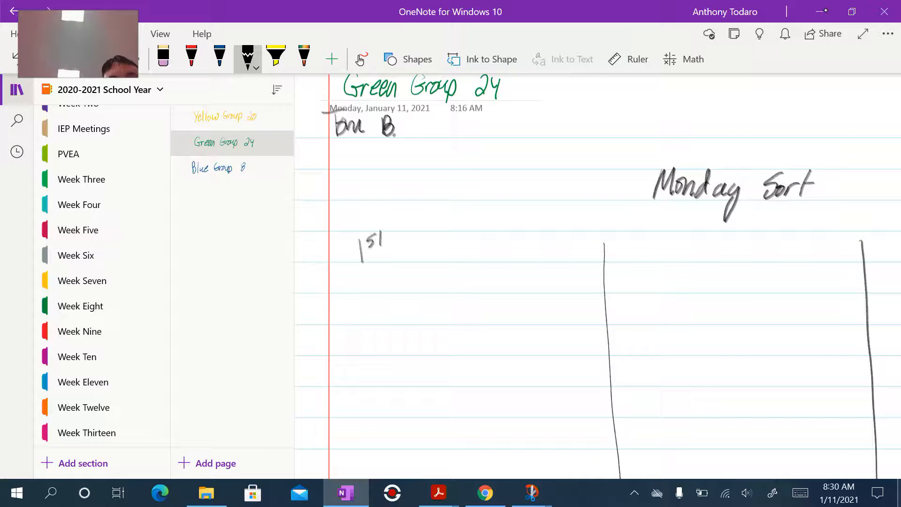
drag(379, 241, 436, 252)
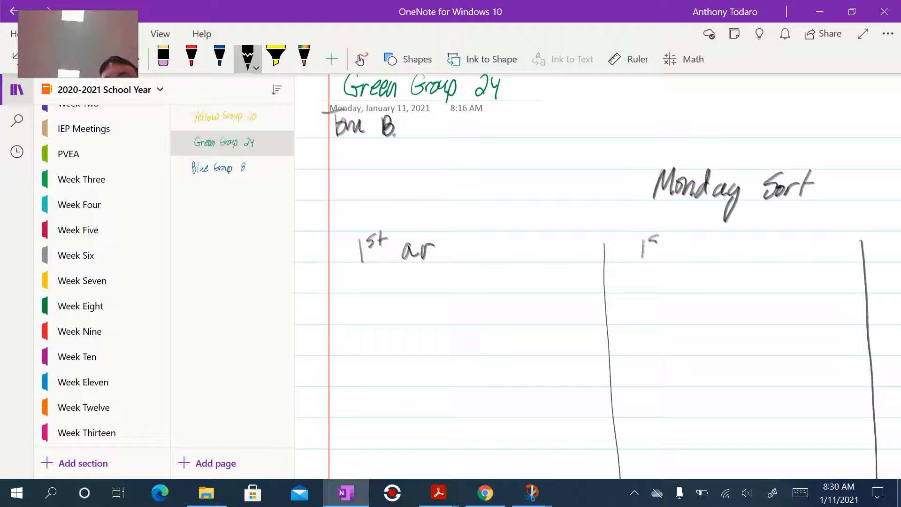
drag(687, 252, 715, 249)
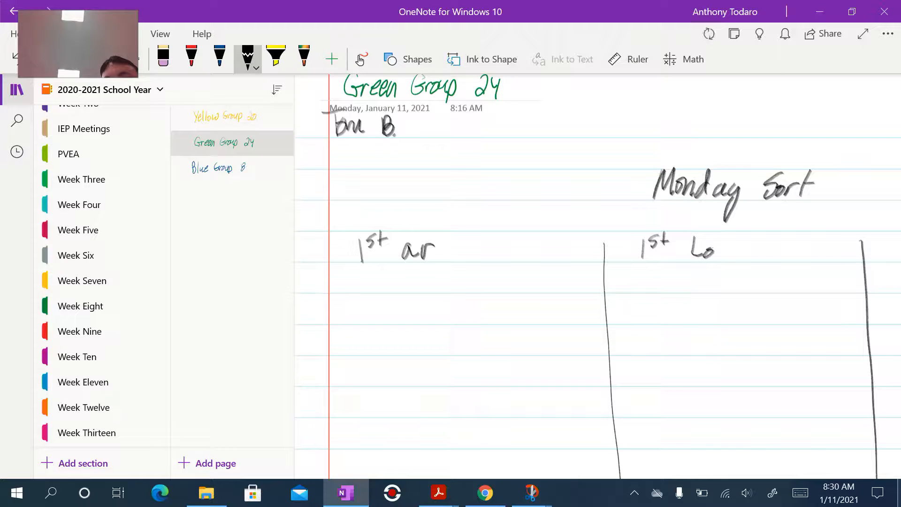
drag(689, 252, 782, 259)
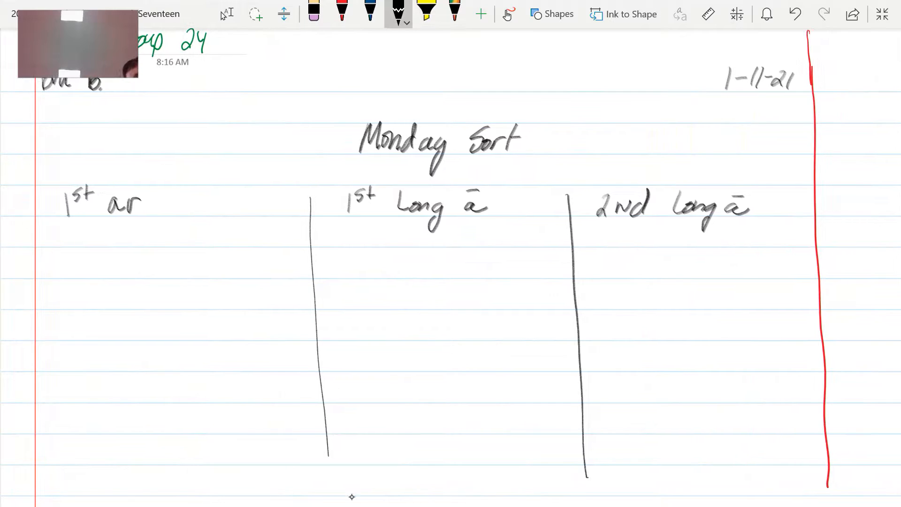
- Write gar-den under 1st ar with its ar underlined
drag(63, 259, 92, 287)
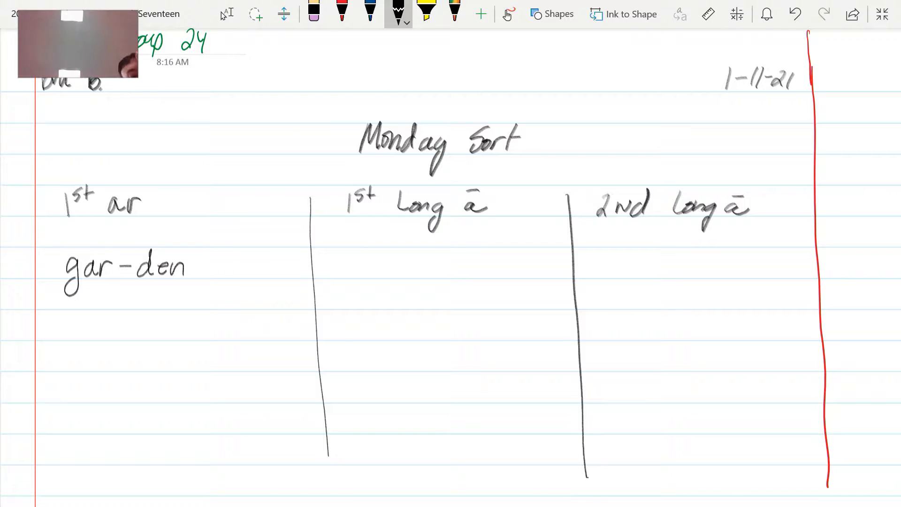
drag(75, 281, 111, 282)
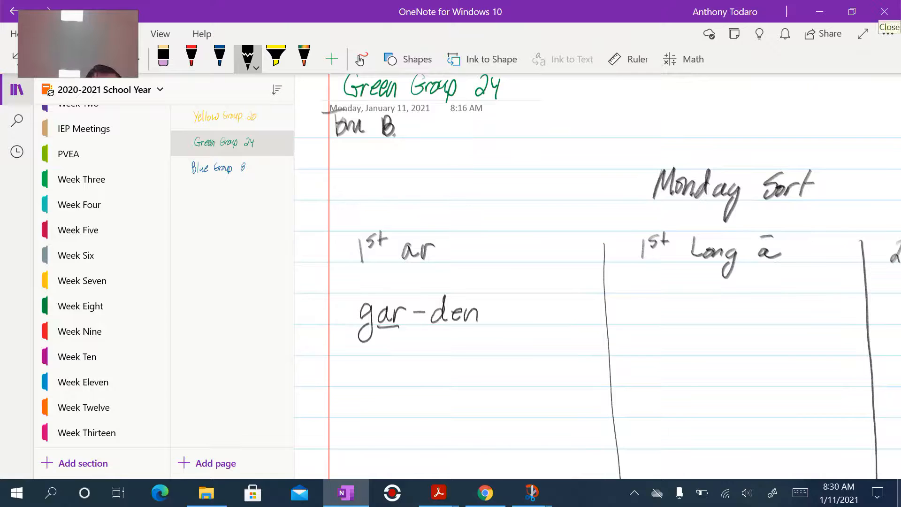
click(530, 493)
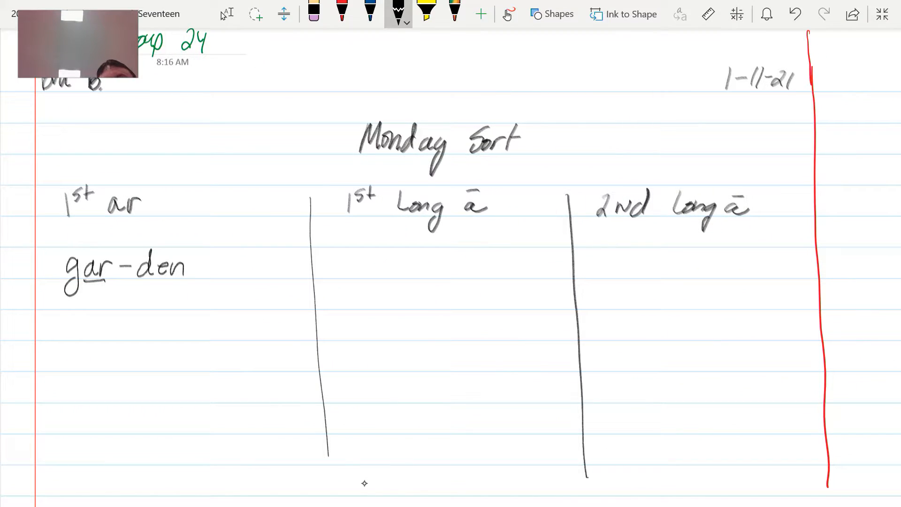
- Write air-plane under 2nd Long ā and mark its long vowel
drag(586, 259, 618, 279)
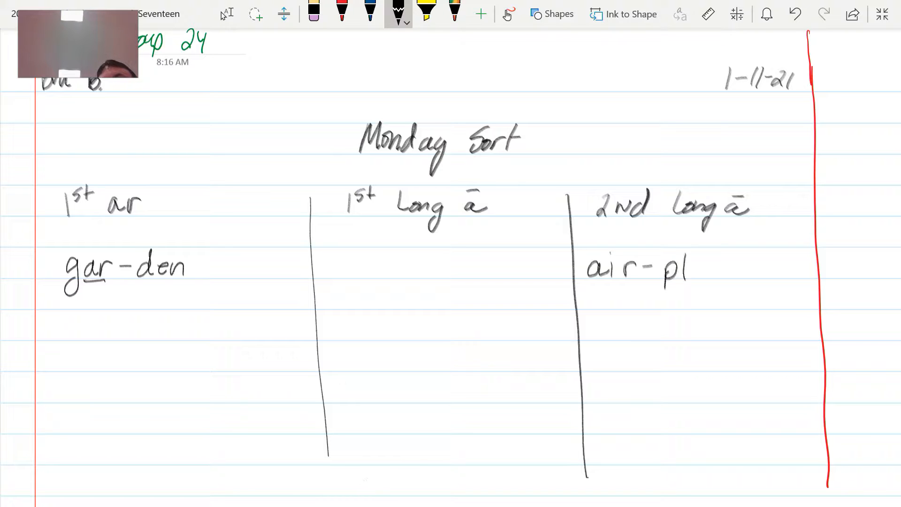
drag(678, 268, 764, 270)
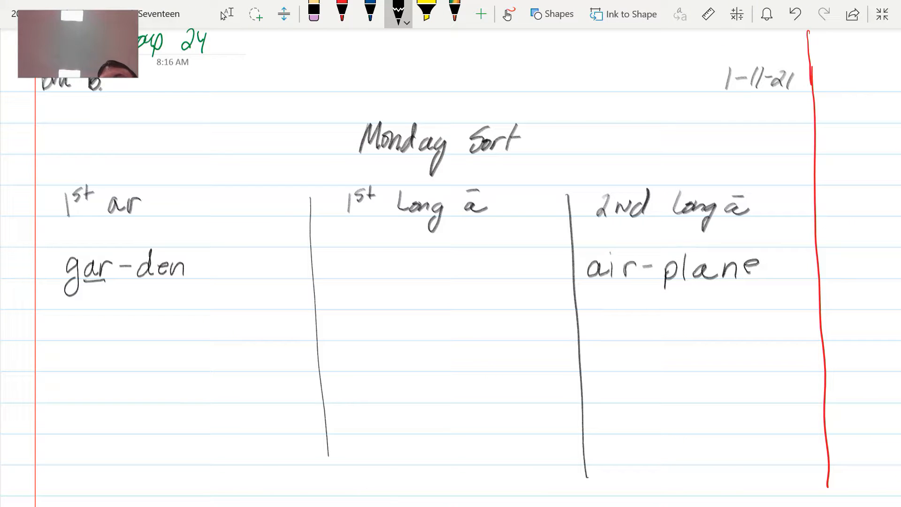
drag(698, 267, 723, 263)
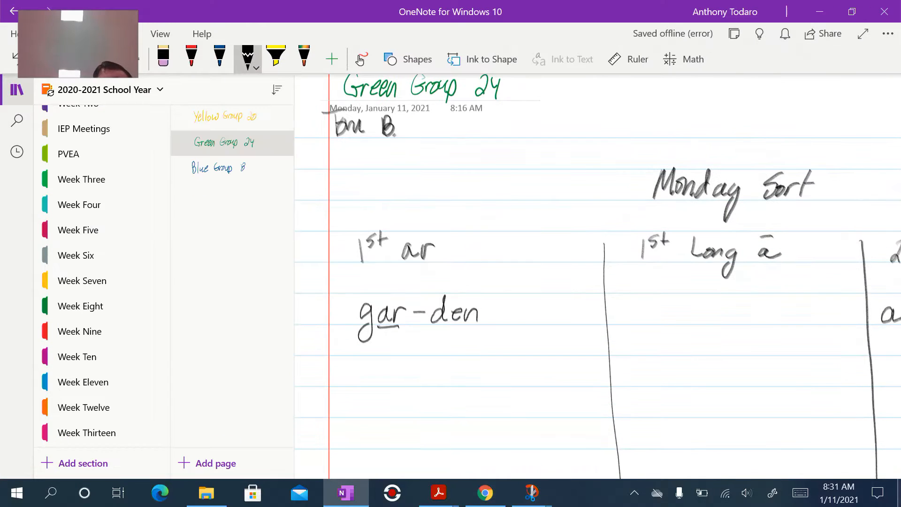
- After checking the snip, write cāre-ful under the 1st Long ā heading
click(531, 493)
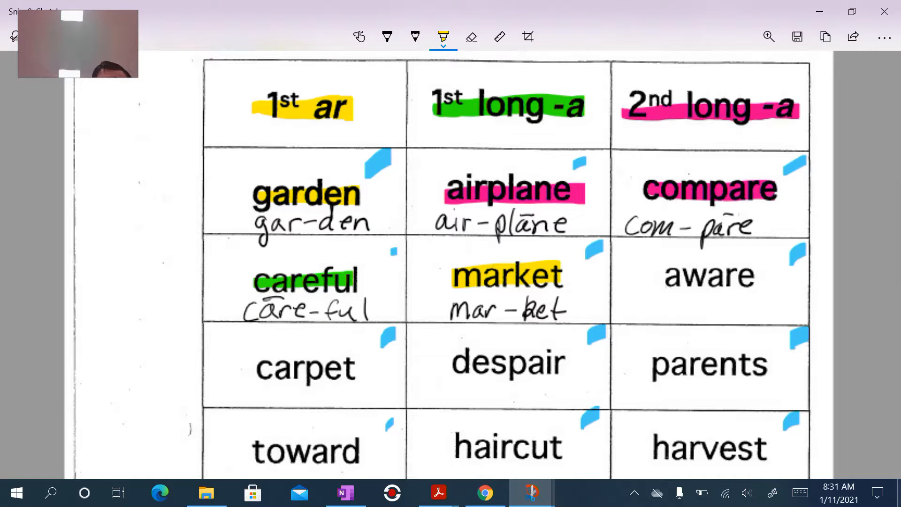
click(345, 493)
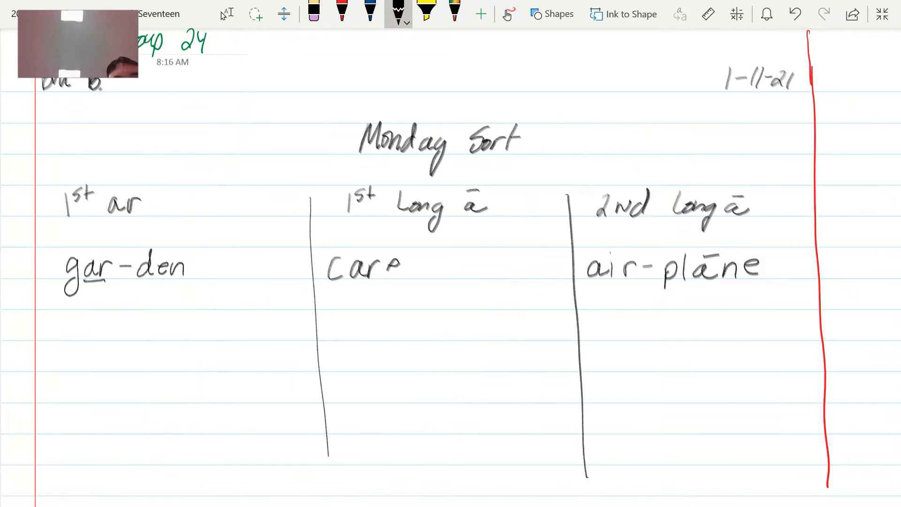
drag(344, 264, 454, 265)
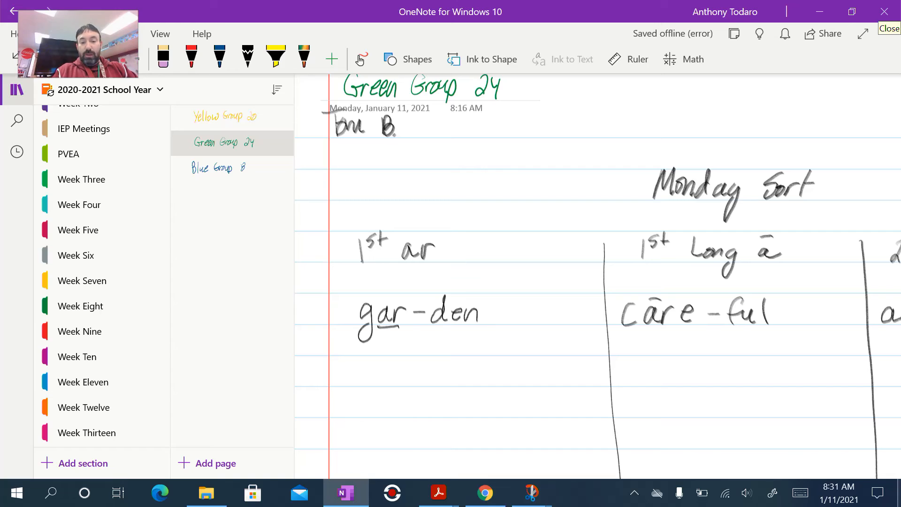
click(392, 492)
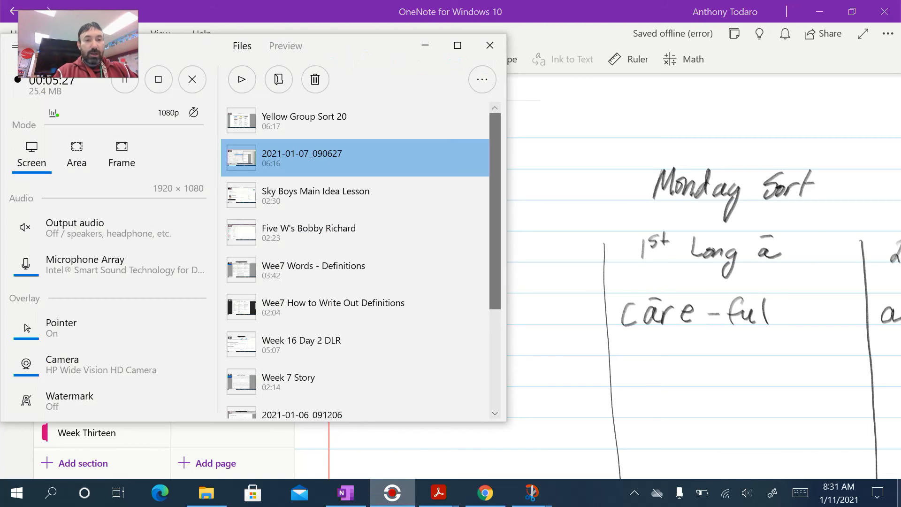